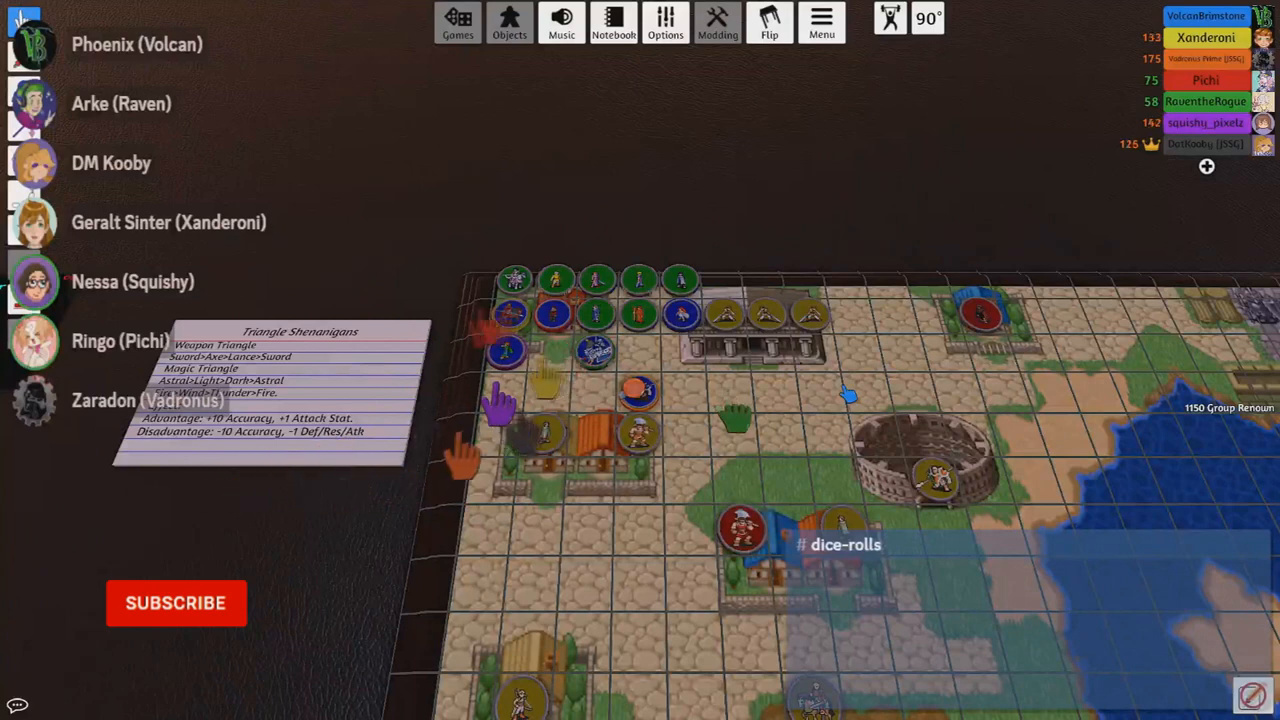
left_click(176, 602)
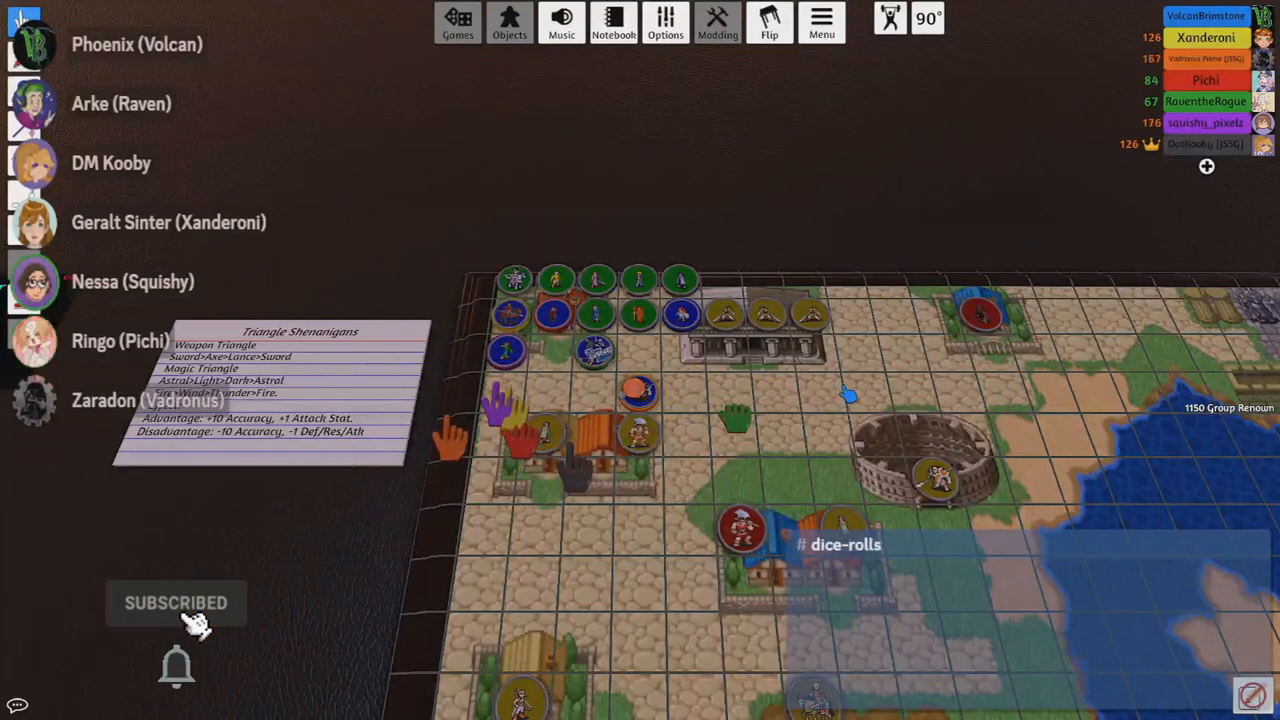